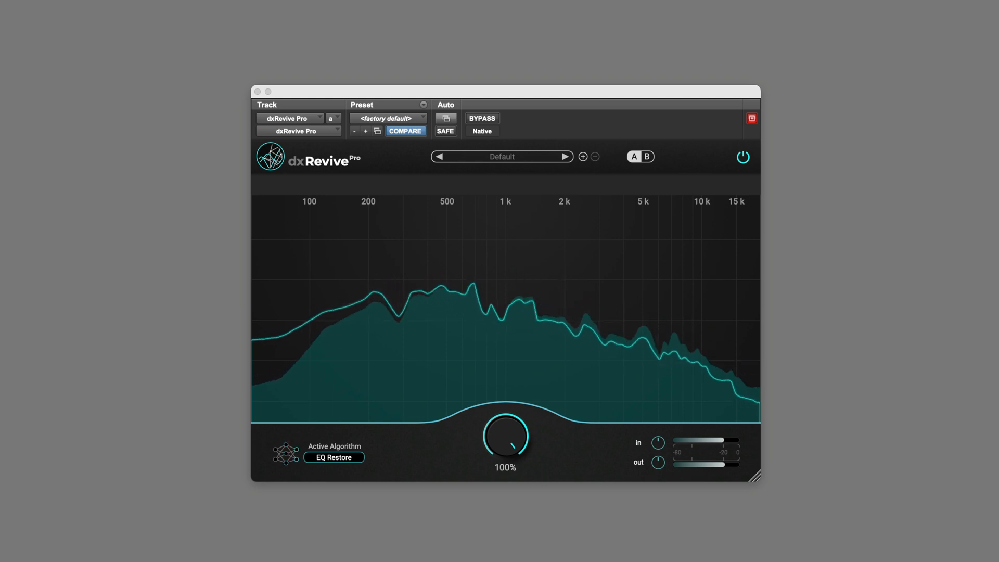
Show dxRevive Pro's algorithm table from the Active Algorithm field, Studio 3 active
{"action": "left_click", "coordinate": [333, 457]}
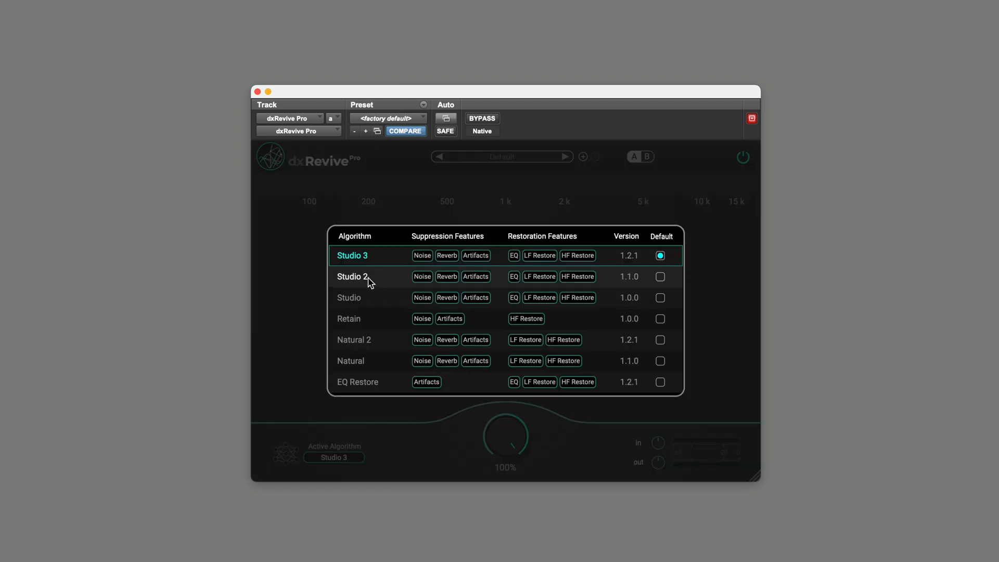
Select Studio 2 and raise its processing amount from 0% toward 100% on the Humming clip
{"action": "left_click", "coordinate": [352, 276]}
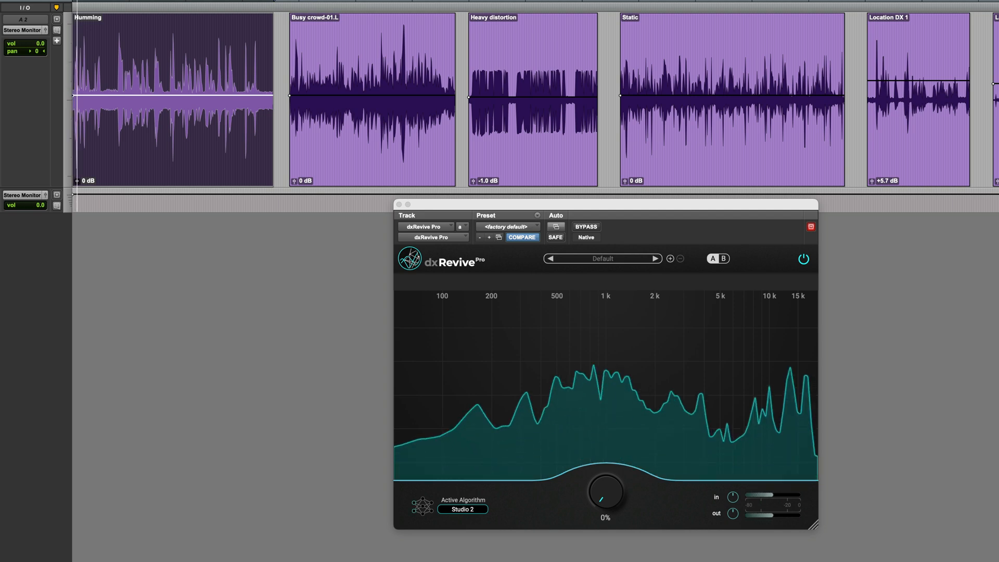
{"action": "left_click_drag", "start_coordinate": [603, 496], "coordinate": [602, 494]}
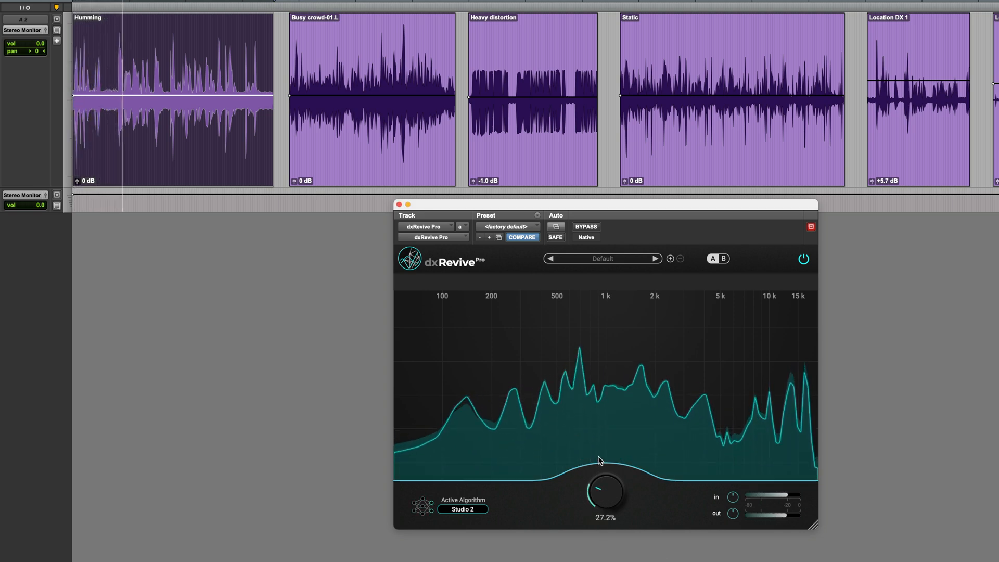
{"action": "left_click_drag", "start_coordinate": [604, 494], "coordinate": [604, 465]}
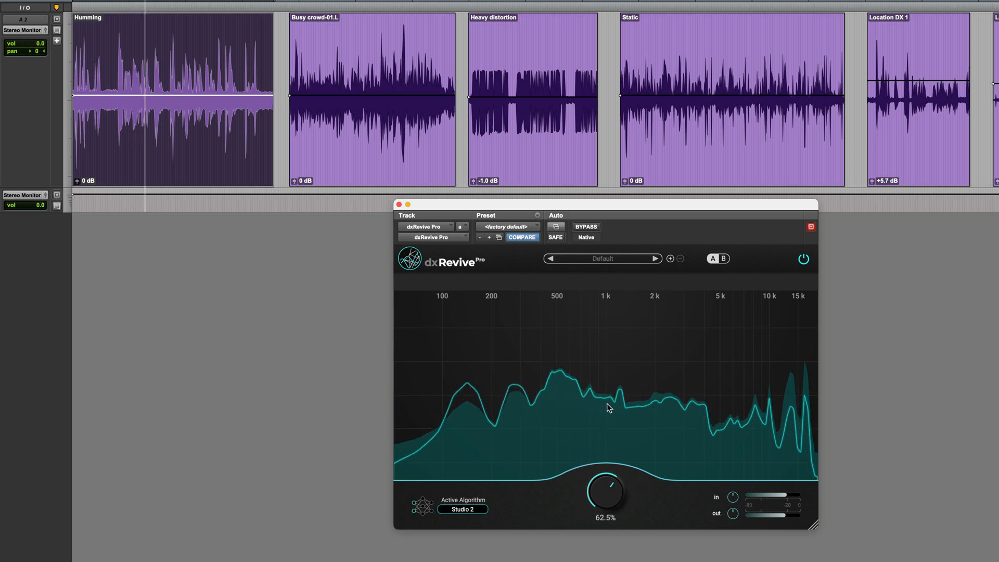
{"action": "left_click_drag", "start_coordinate": [604, 488], "coordinate": [619, 475]}
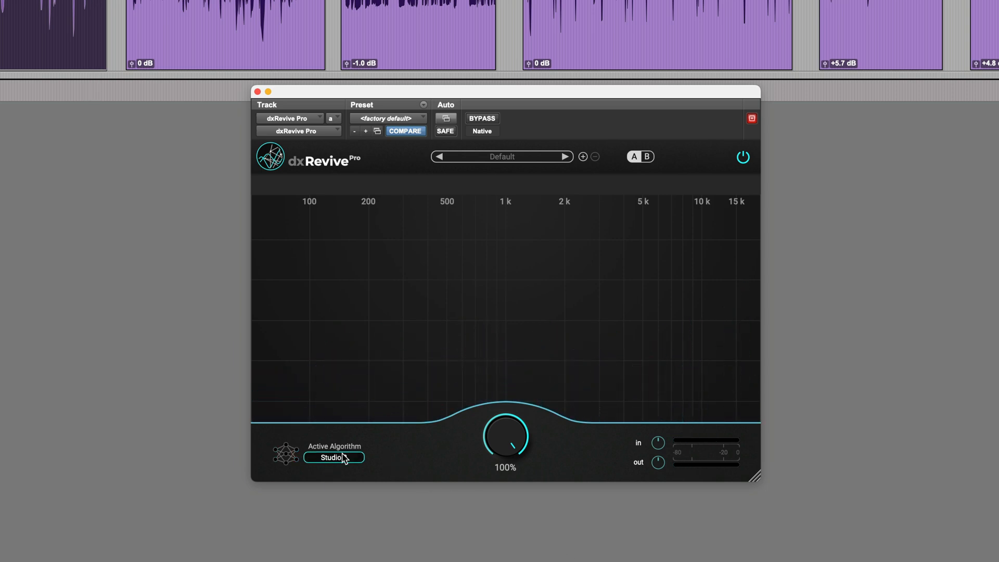
Make Studio 3 active and set its amount to about 54.6% on Busy crowd-01.L
{"action": "left_click", "coordinate": [333, 457]}
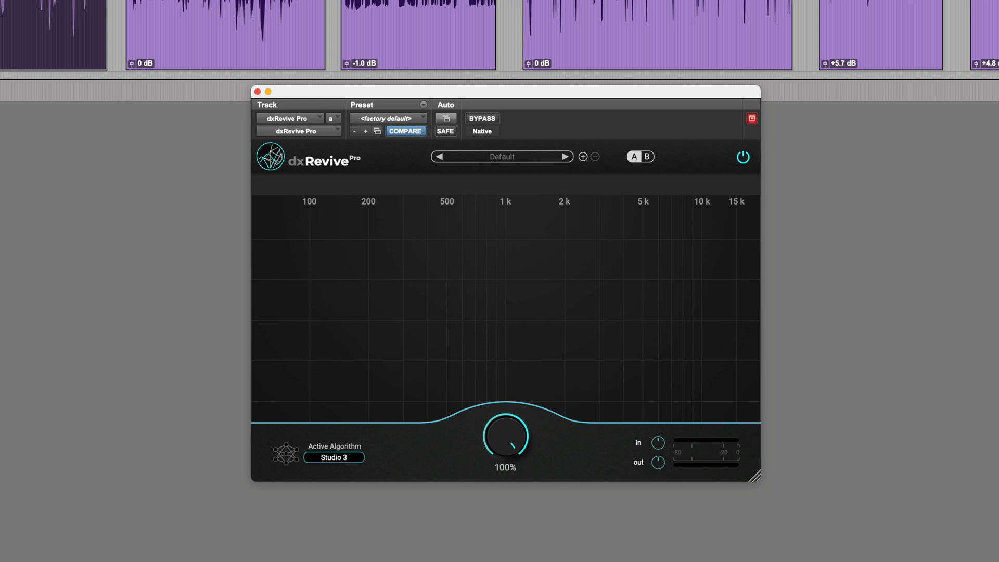
{"action": "left_click_drag", "start_coordinate": [506, 421], "coordinate": [506, 459]}
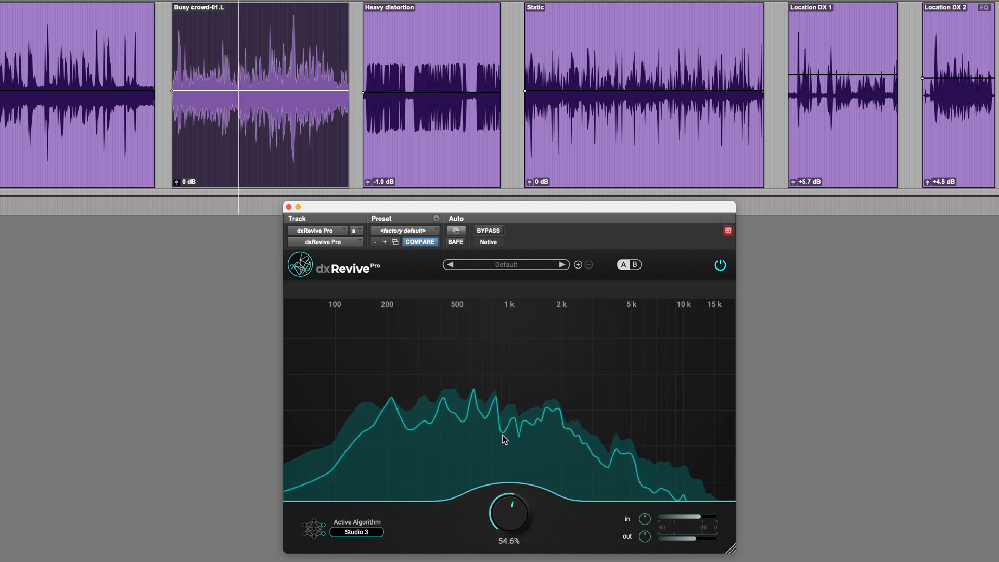
Raise the Studio 3 amount to about 94% and compare against the bypassed original
{"action": "left_click_drag", "start_coordinate": [509, 515], "coordinate": [516, 503]}
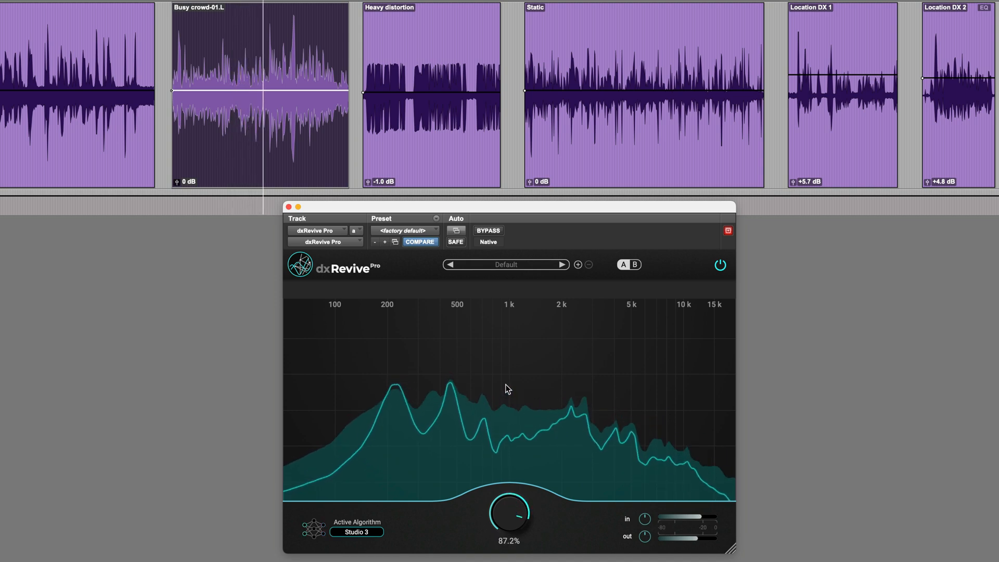
{"action": "left_click_drag", "start_coordinate": [508, 517], "coordinate": [508, 503]}
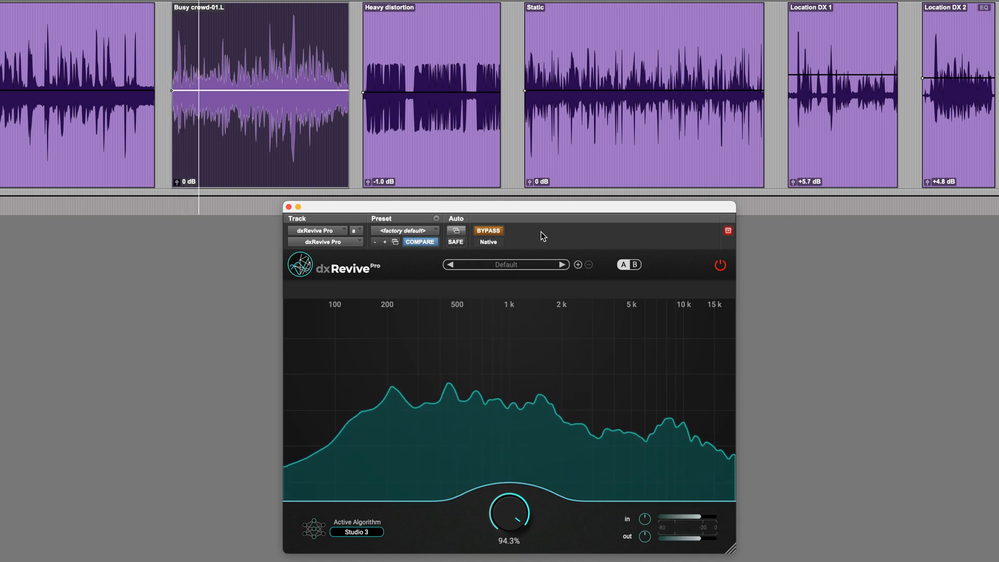
{"action": "left_click", "coordinate": [487, 231]}
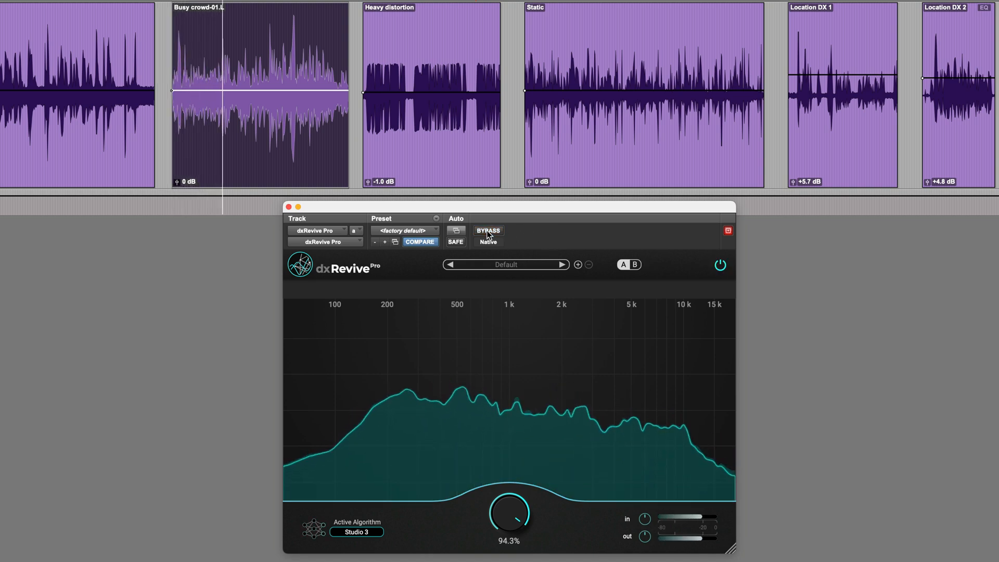
{"action": "left_click", "coordinate": [488, 231]}
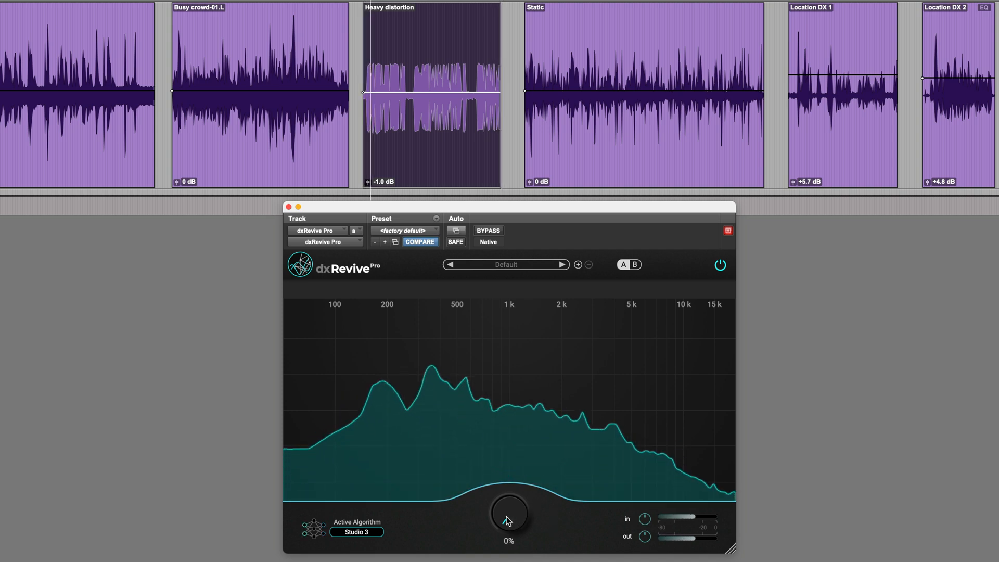
Raise the Studio 3 amount from 0% while the Heavy distortion clip plays
{"action": "left_click_drag", "start_coordinate": [508, 514], "coordinate": [508, 503]}
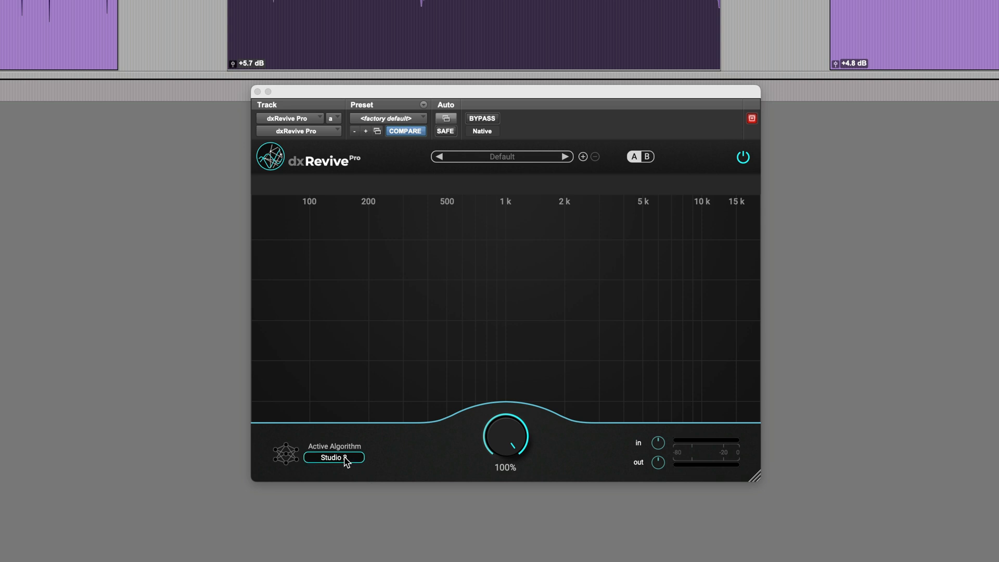
Choose Natural 2 from the algorithm table and keep it as the active algorithm
{"action": "left_click", "coordinate": [333, 457]}
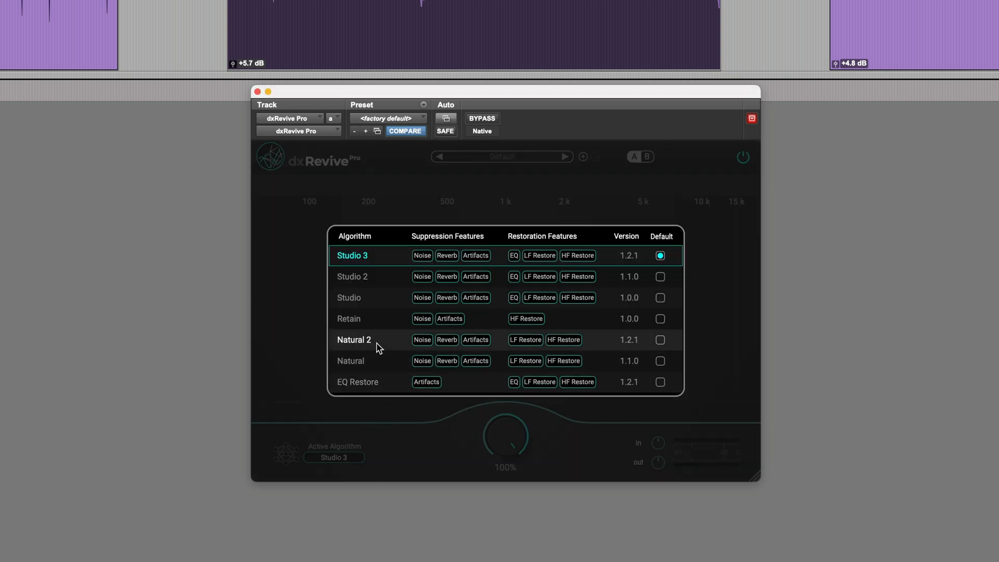
{"action": "left_click", "coordinate": [354, 340]}
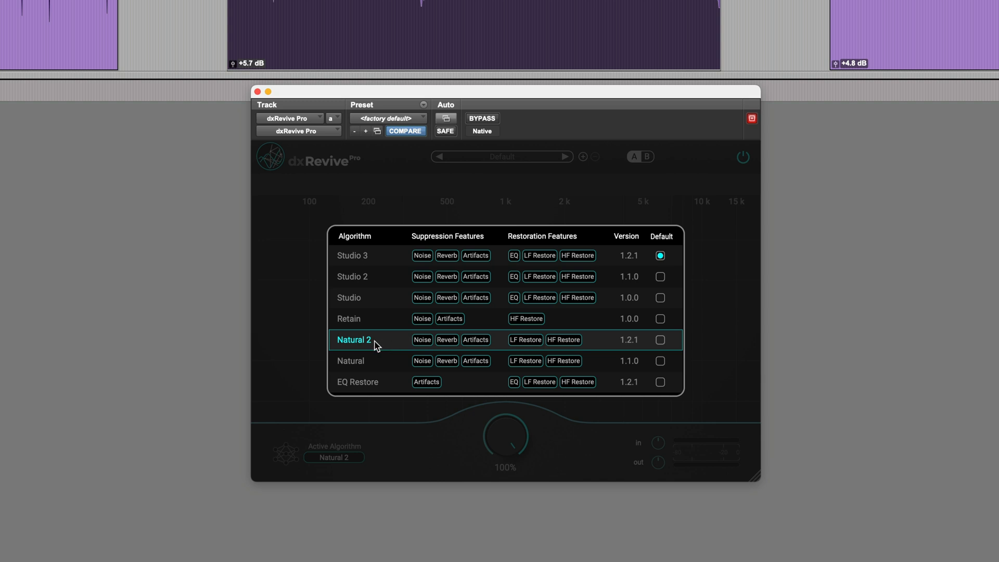
{"action": "left_click", "coordinate": [354, 340]}
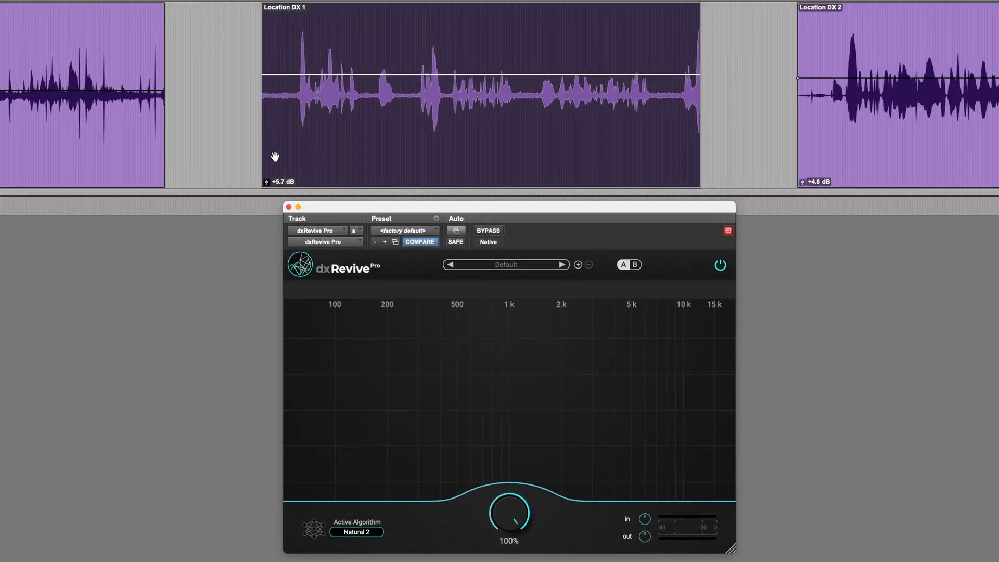
Lower the Natural 2 amount, then bring it up to about 90.2% on Location DX 1
{"action": "left_click_drag", "start_coordinate": [509, 519], "coordinate": [509, 542]}
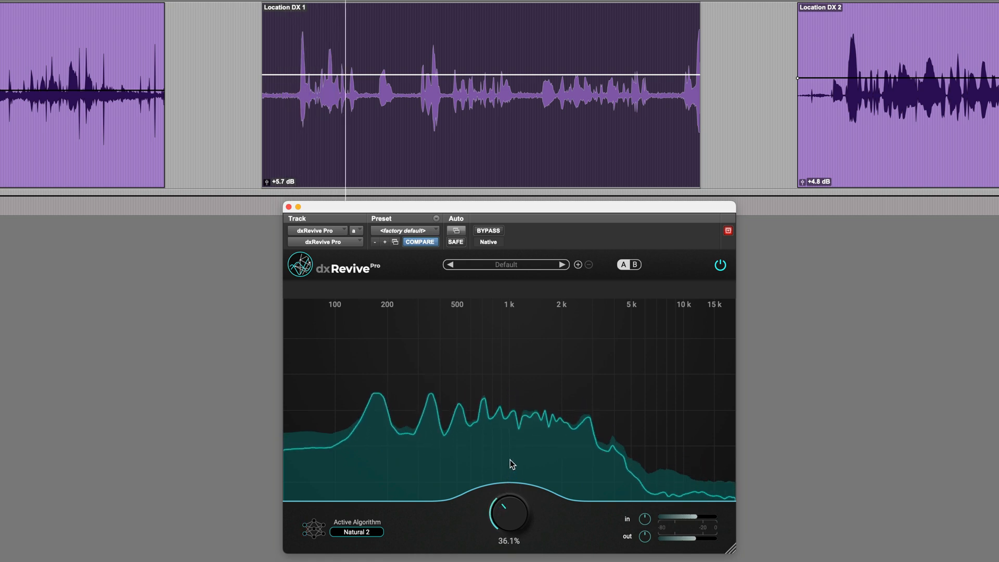
{"action": "left_click_drag", "start_coordinate": [509, 514], "coordinate": [523, 485]}
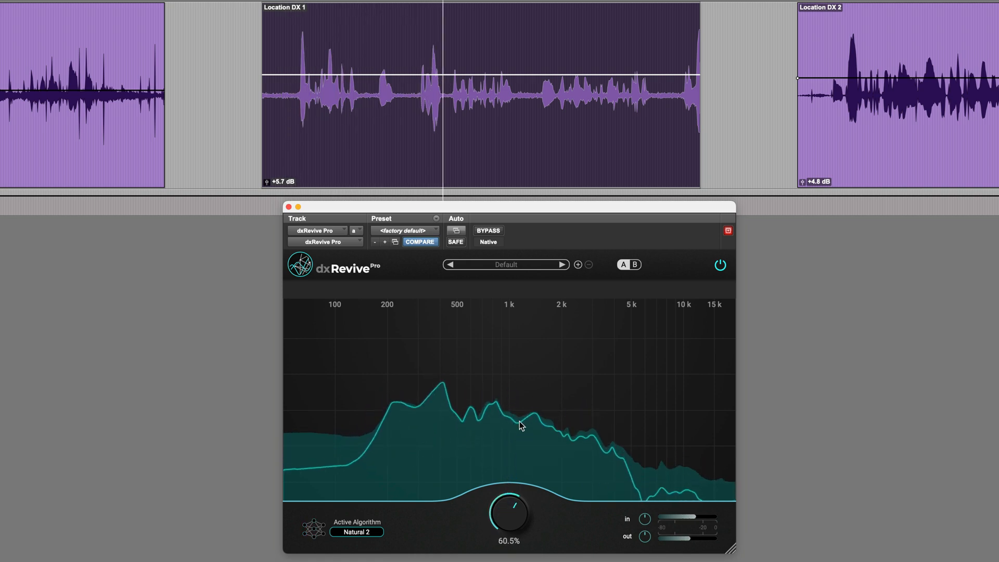
{"action": "left_click_drag", "start_coordinate": [509, 515], "coordinate": [519, 491]}
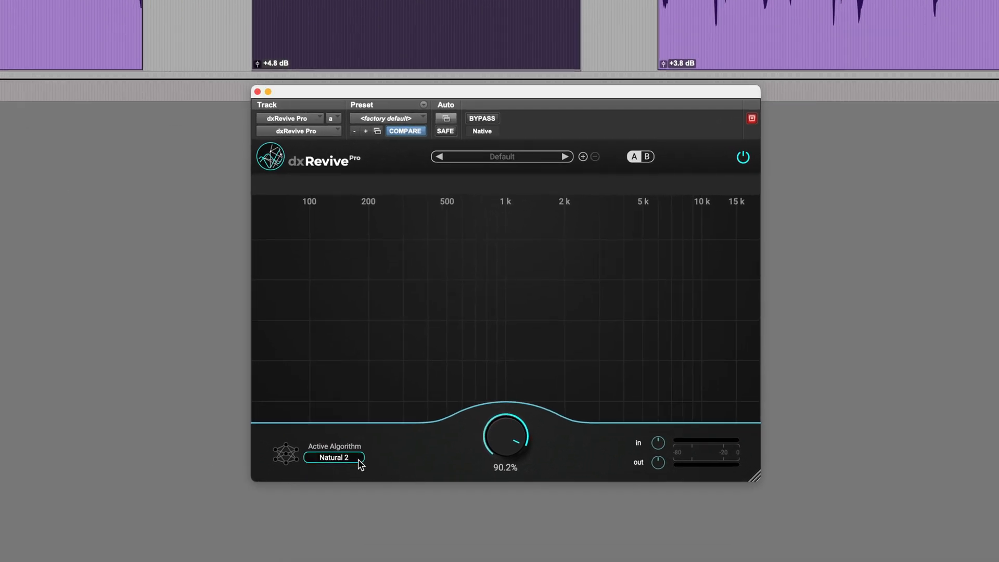
Select EQ Restore from the algorithm table as the active algorithm
{"action": "left_click", "coordinate": [334, 457]}
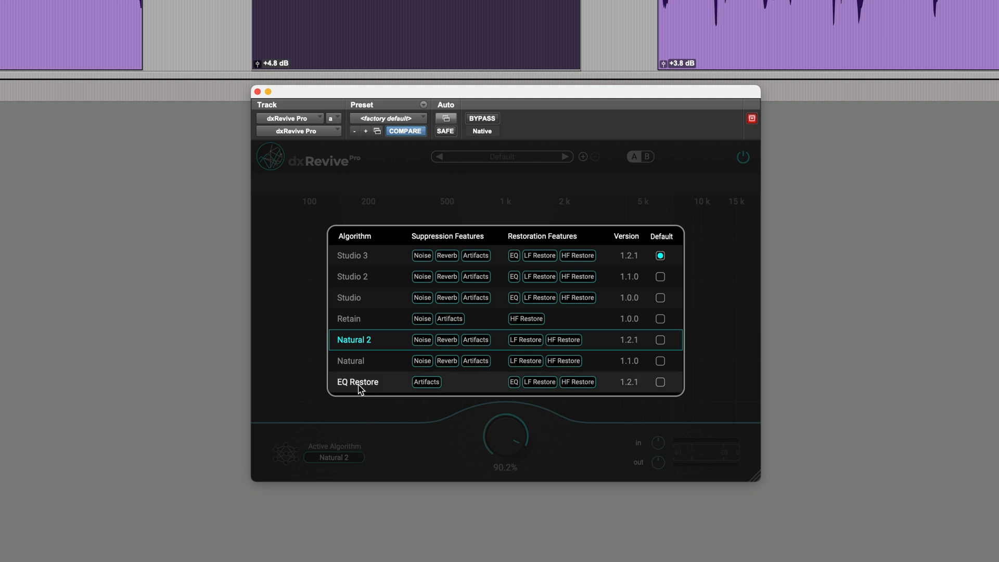
{"action": "left_click", "coordinate": [358, 382]}
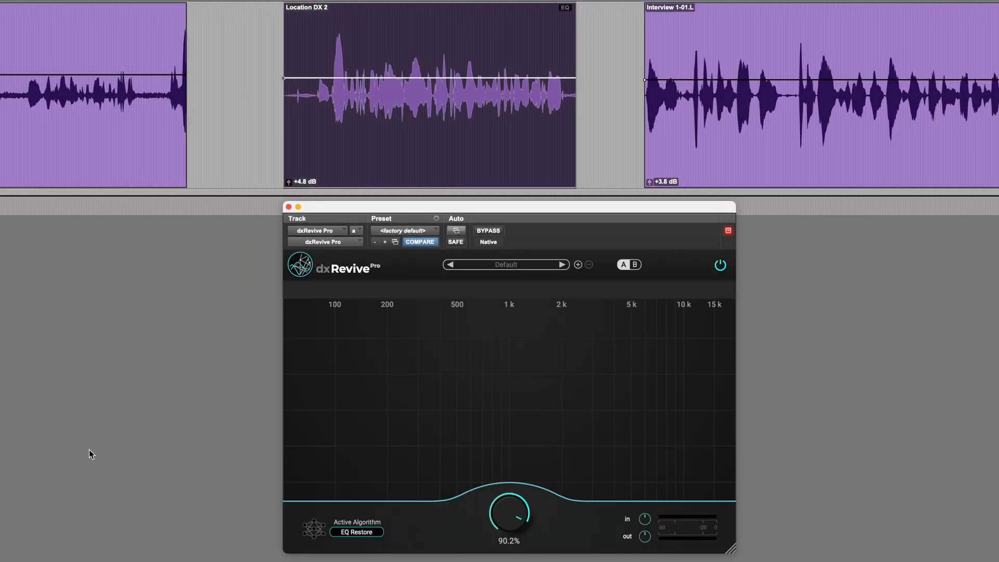
{"action": "mouse_move", "coordinate": [514, 515]}
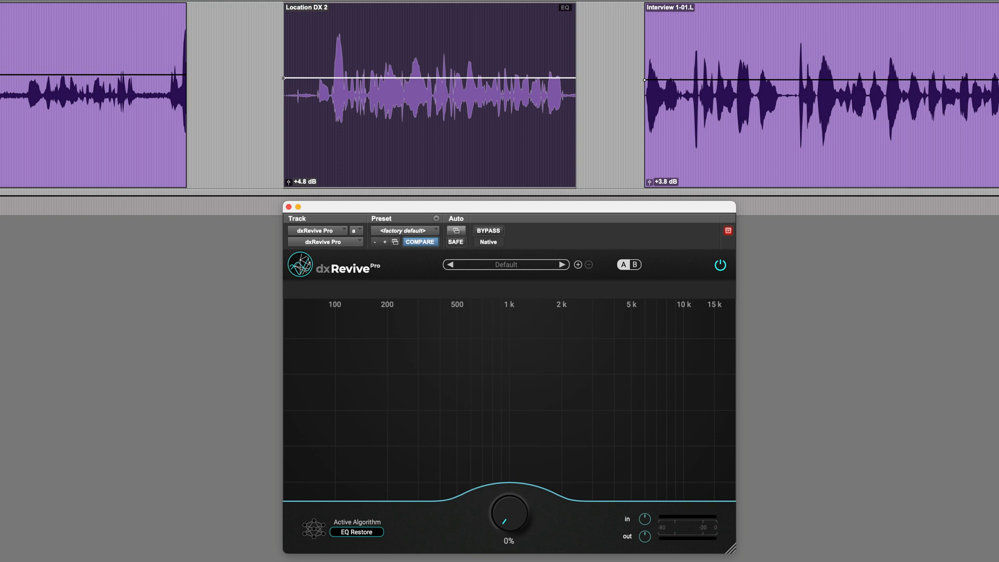
Raise the EQ Restore amount from 0% while Location DX 2 plays
{"action": "left_click_drag", "start_coordinate": [508, 513], "coordinate": [508, 505]}
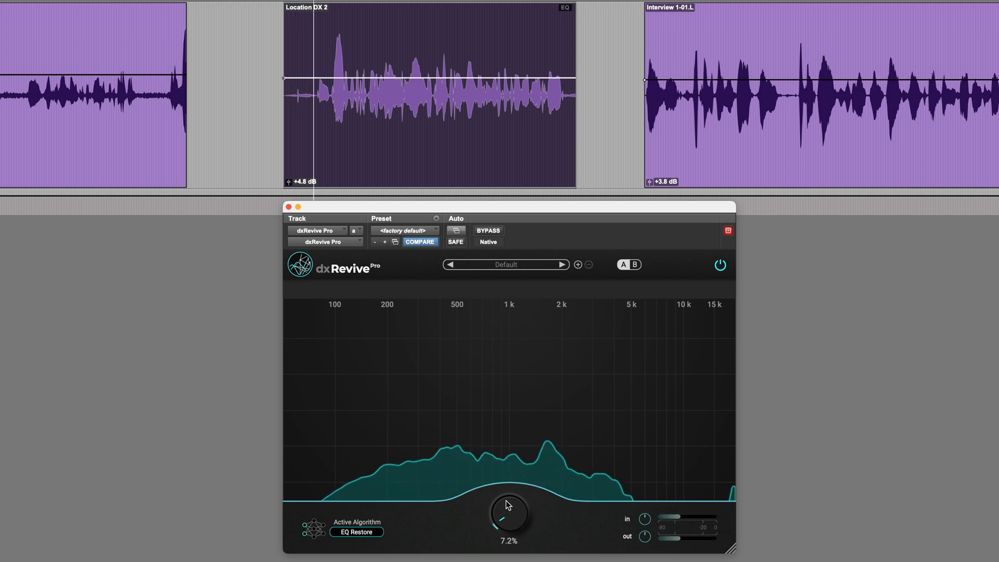
{"action": "left_click_drag", "start_coordinate": [508, 513], "coordinate": [523, 500]}
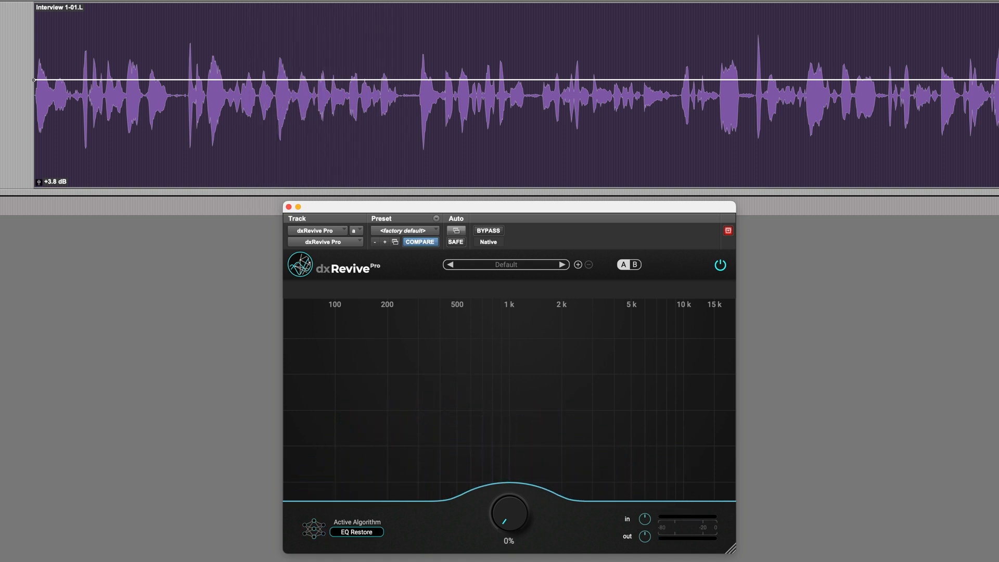
Bring the EQ Restore amount from 0% up to 100% on Interview 1-01.L
{"action": "left_click_drag", "start_coordinate": [508, 513], "coordinate": [506, 507]}
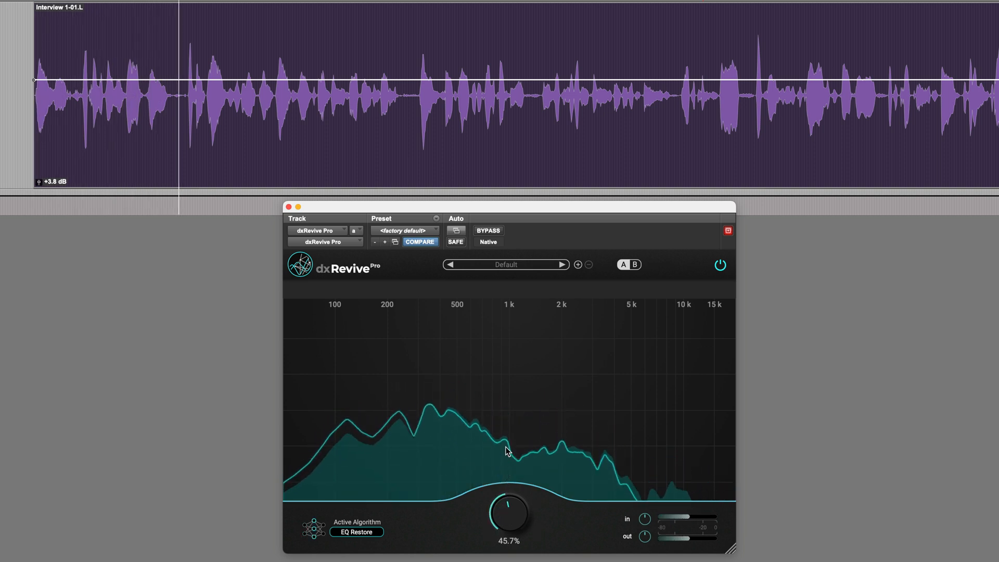
{"action": "left_click_drag", "start_coordinate": [508, 517], "coordinate": [508, 485]}
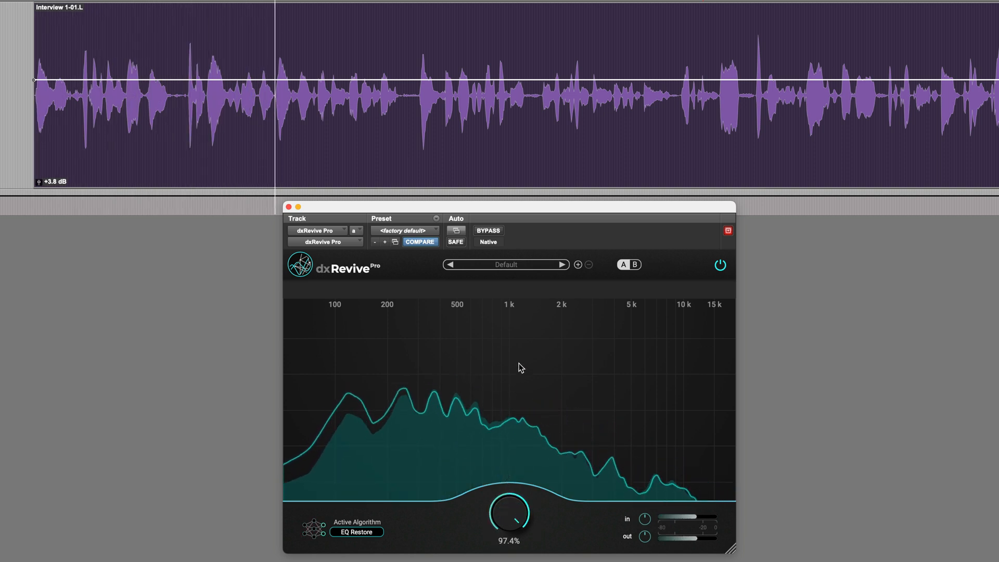
{"action": "left_click_drag", "start_coordinate": [508, 510], "coordinate": [513, 503]}
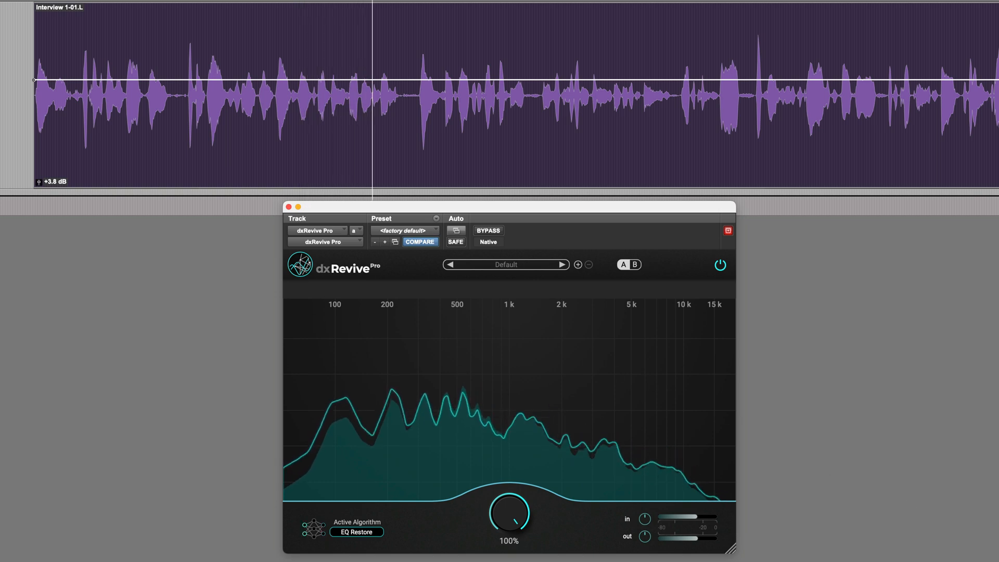